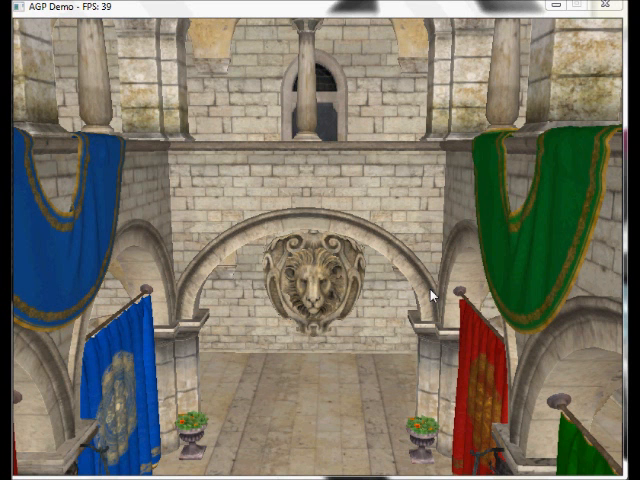
mouse_move(318, 243)
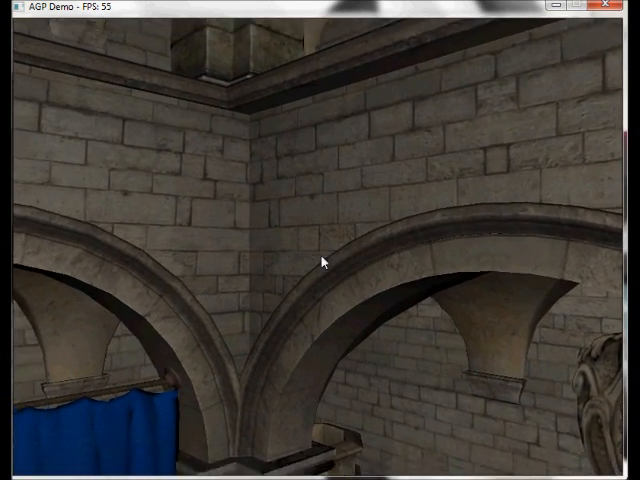
mouse_move(320, 261)
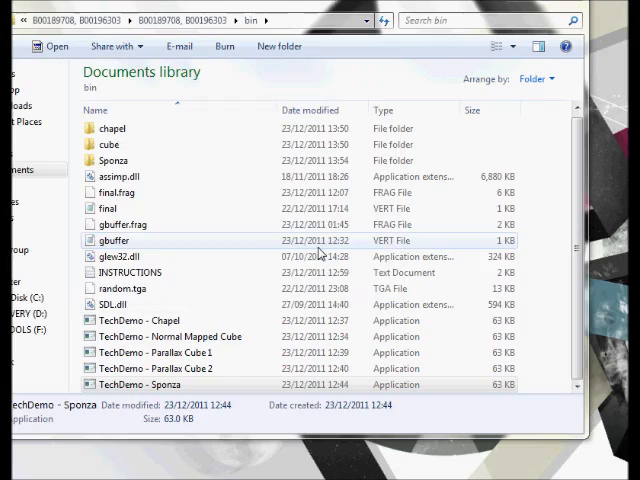
Select 'TechDemo - Chapel' in the bin folder and launch it
click(150, 320)
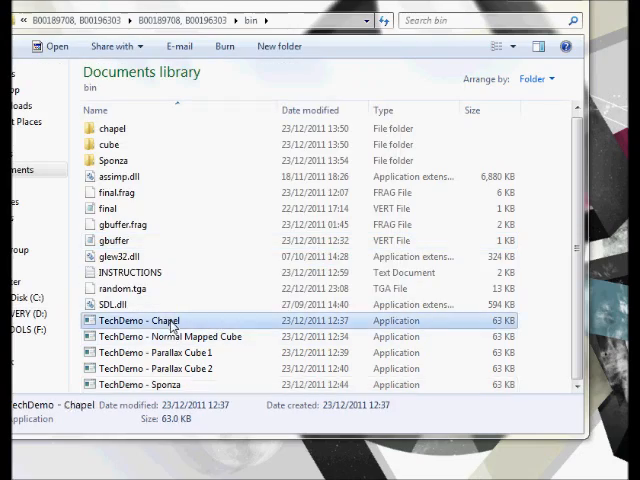
double_click(135, 320)
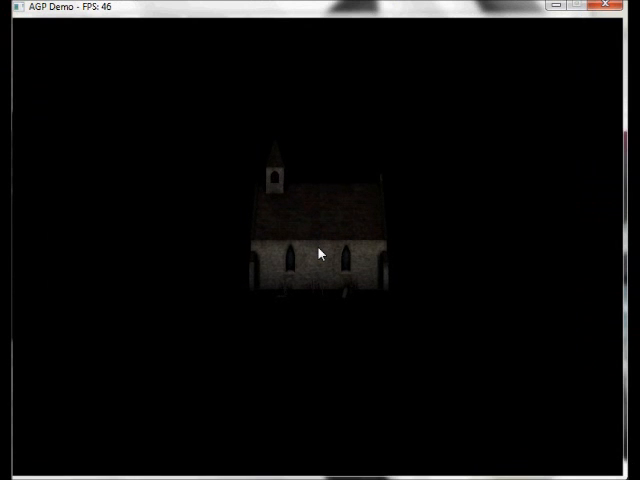